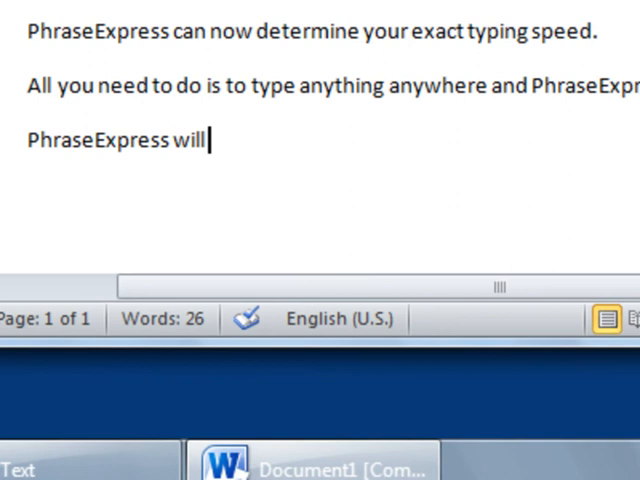
type("calculate a")
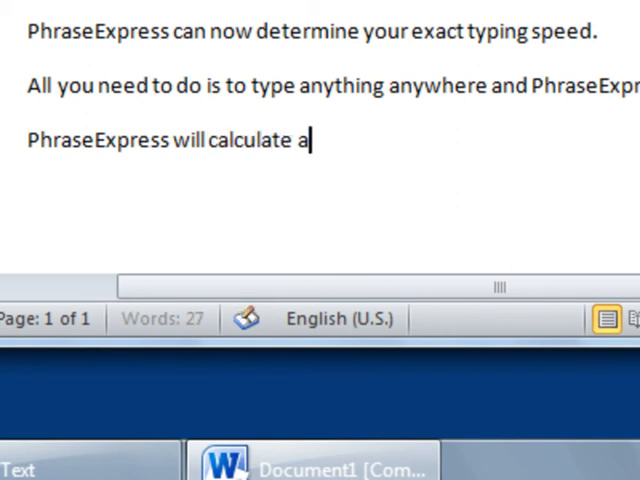